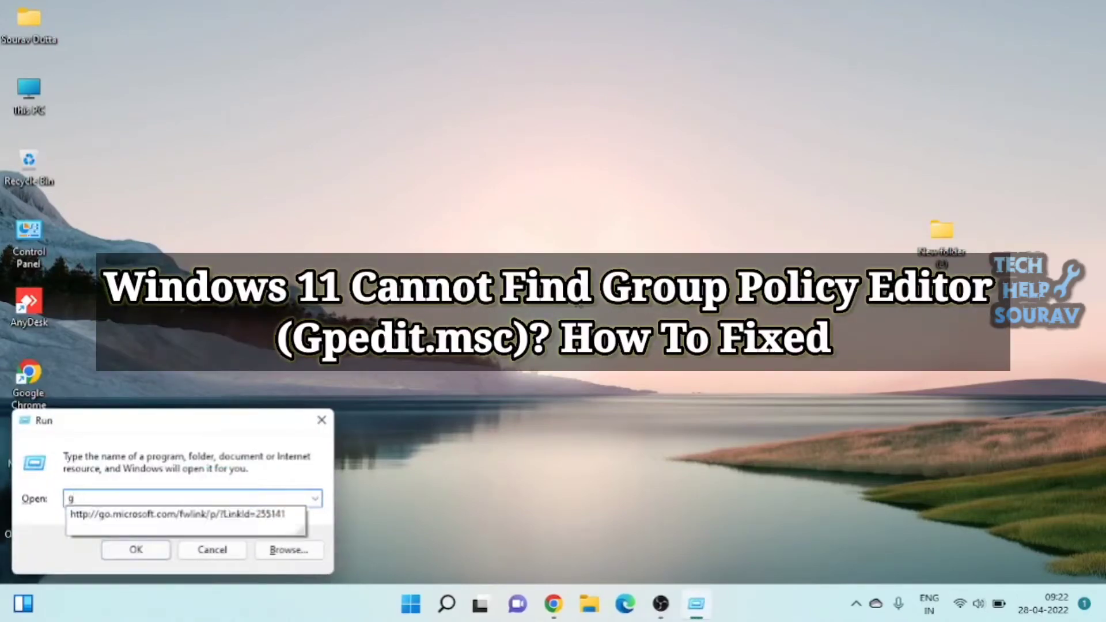
- Run gpedit.msc from the Run box and dismiss the 'Windows cannot find' error
{"action": "type", "text": "pedit"}
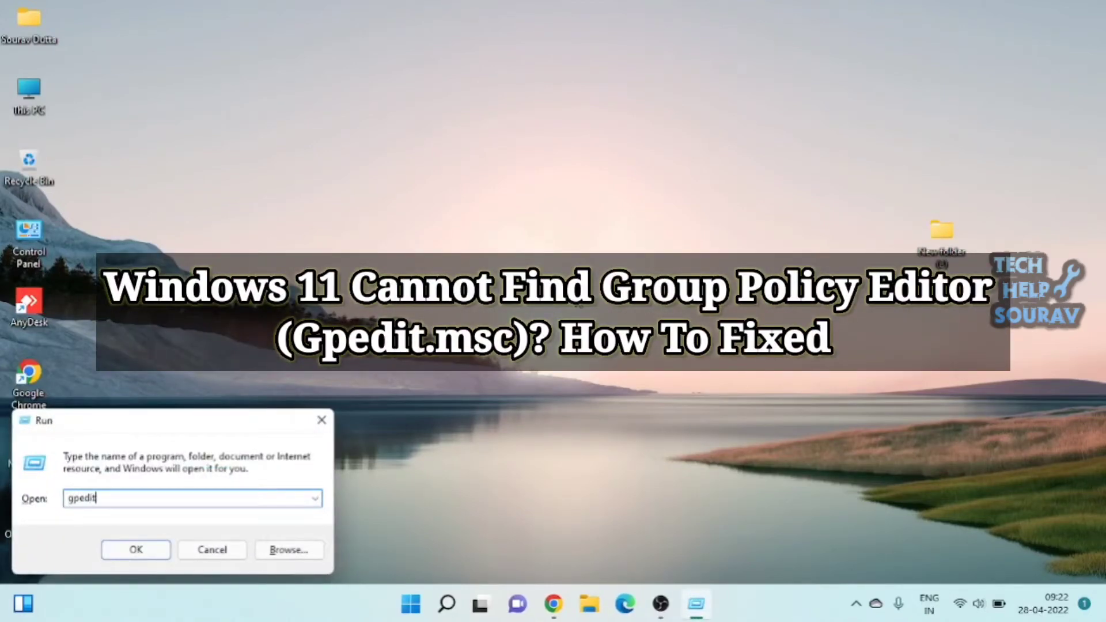
{"action": "type", "text": ".msc"}
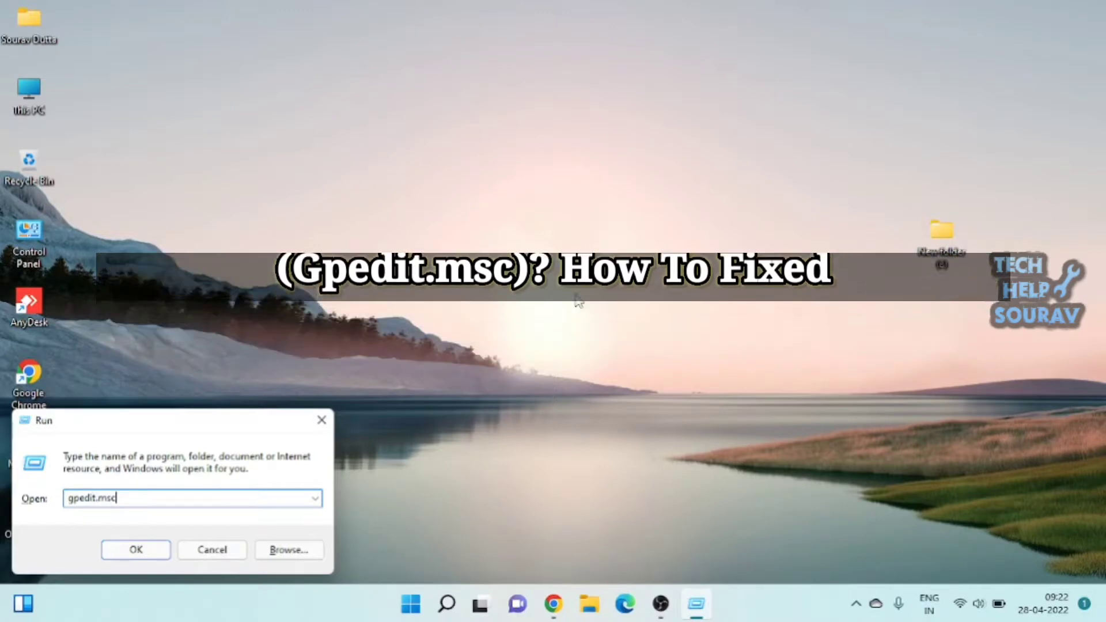
{"action": "left_click", "coordinate": [135, 549]}
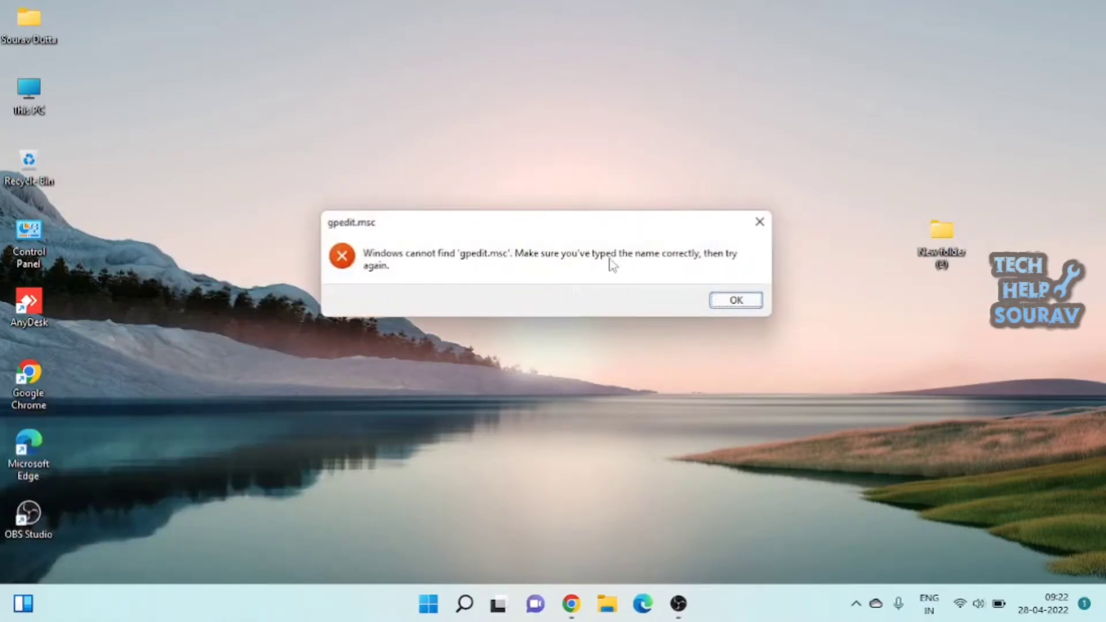
{"action": "mouse_move", "coordinate": [610, 290]}
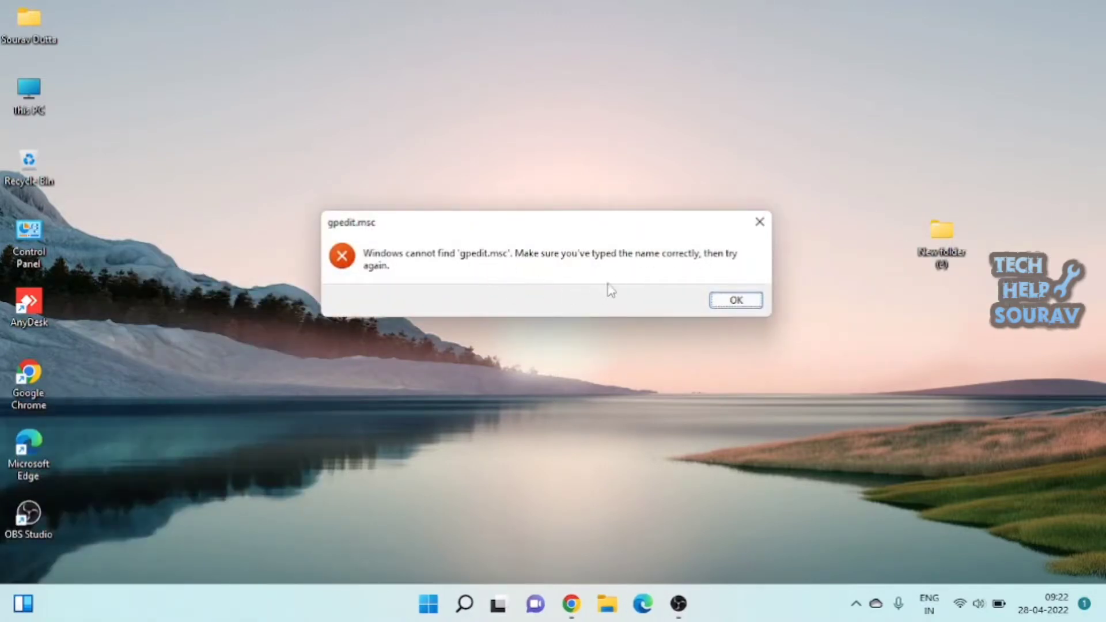
{"action": "left_click", "coordinate": [735, 300]}
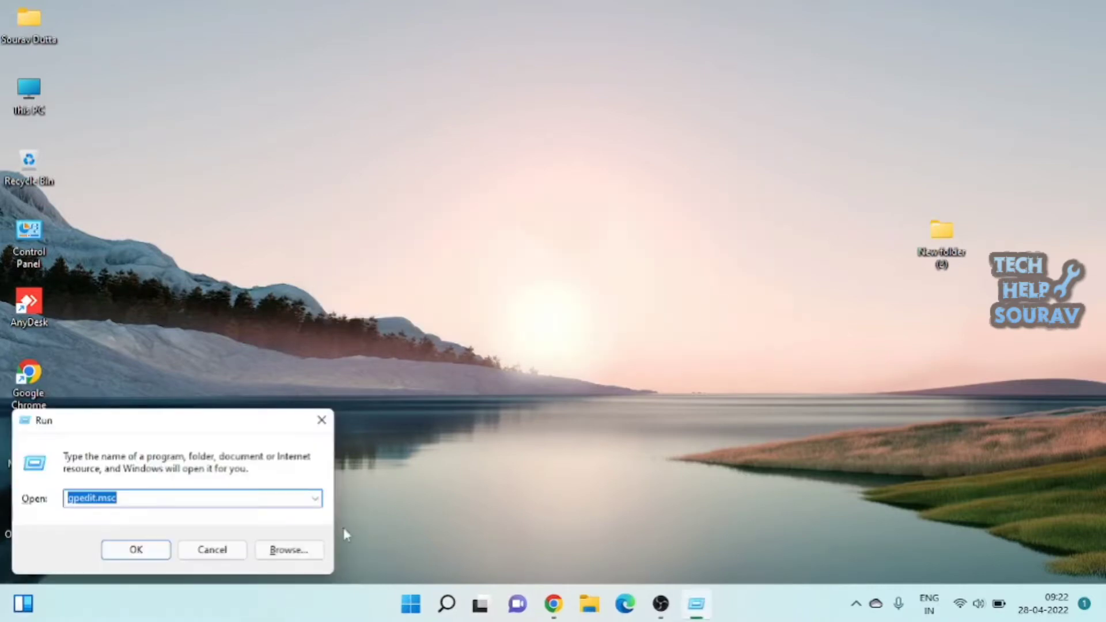
- Search Start for gpedit.msc and see 'No results found'
{"action": "left_click", "coordinate": [409, 604]}
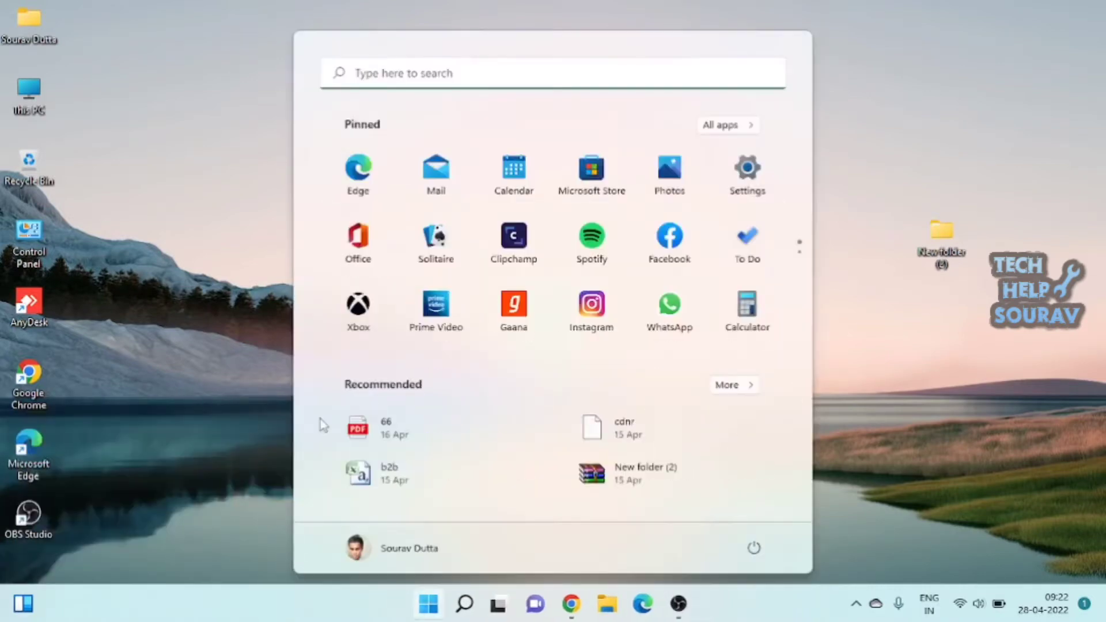
{"action": "type", "text": "gped"}
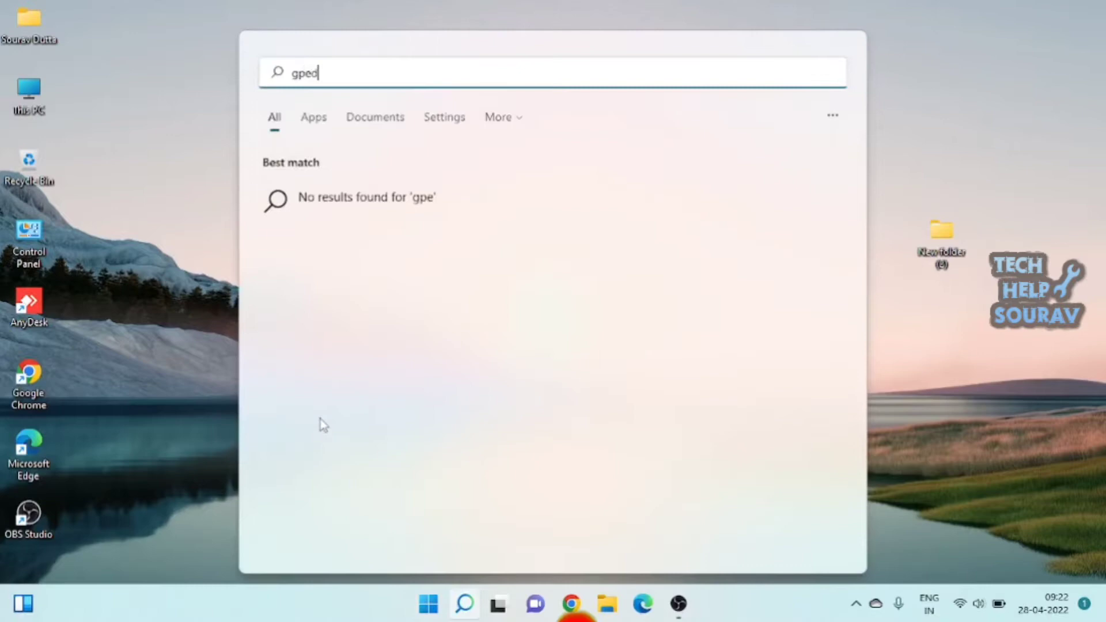
{"action": "type", "text": "it"}
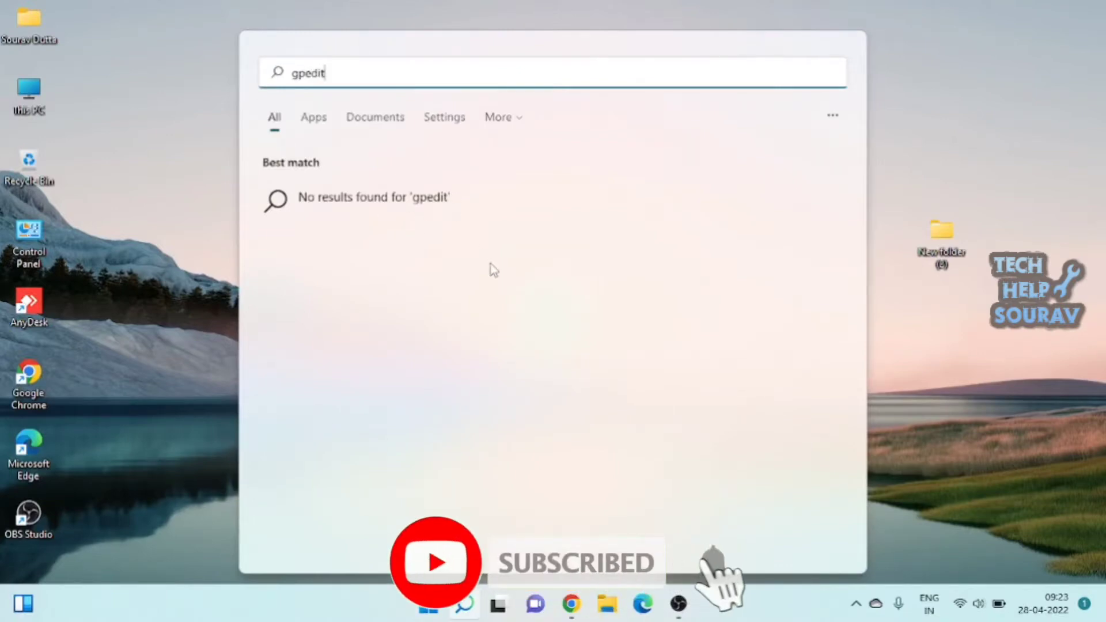
{"action": "type", "text": ".msc"}
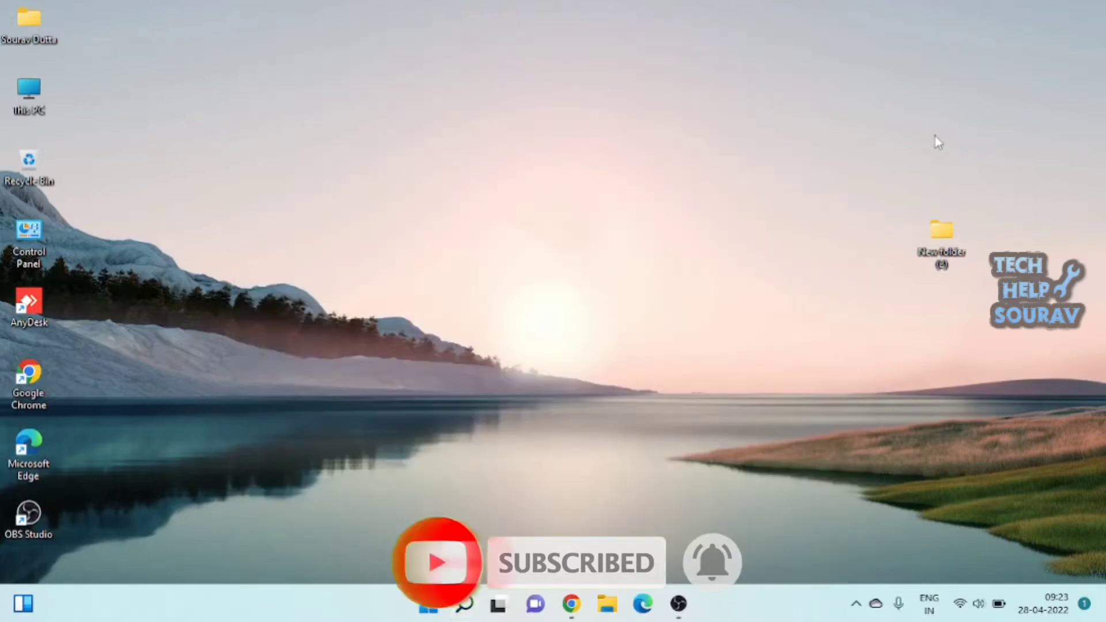
{"action": "mouse_move", "coordinate": [505, 83]}
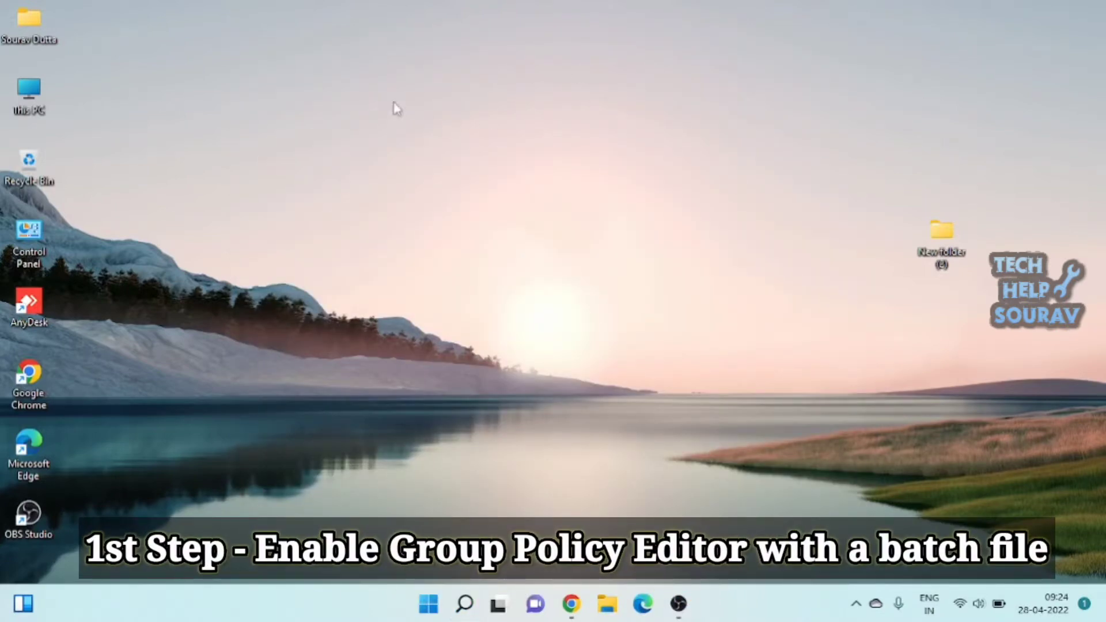
- Create a New Text Document on the desktop from the right-click New menu
{"action": "right_click", "coordinate": [395, 110]}
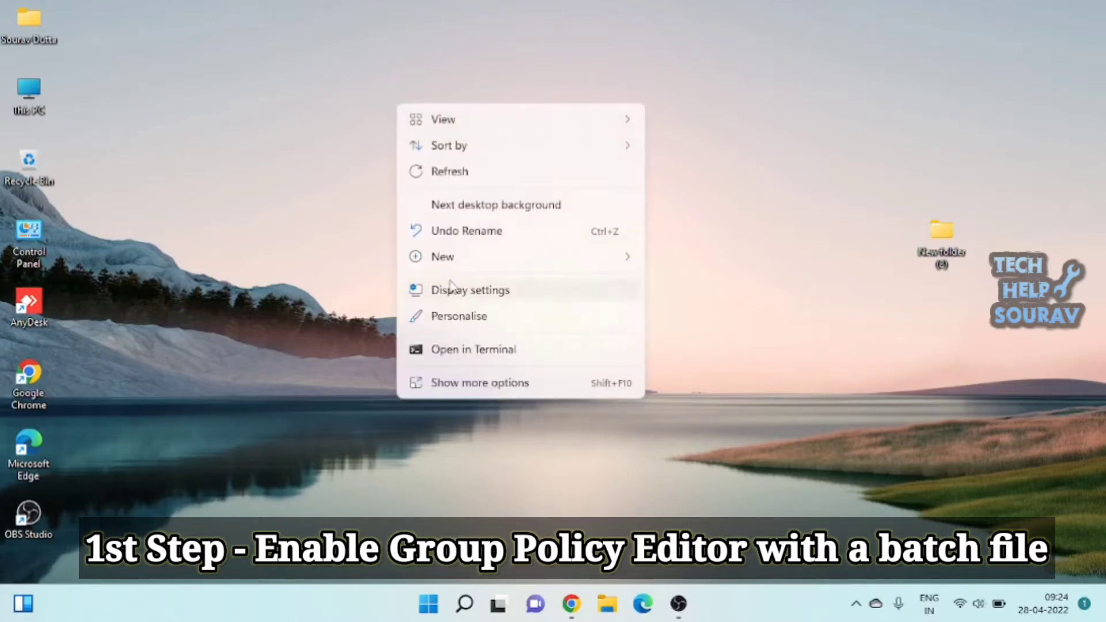
{"action": "left_click", "coordinate": [443, 257]}
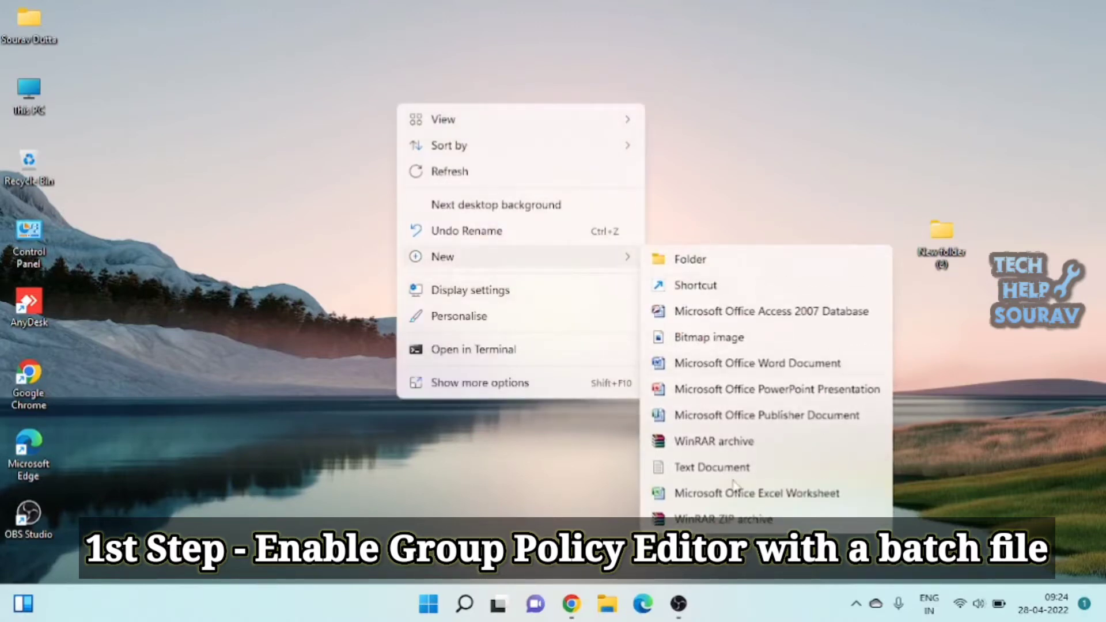
{"action": "left_click", "coordinate": [712, 467]}
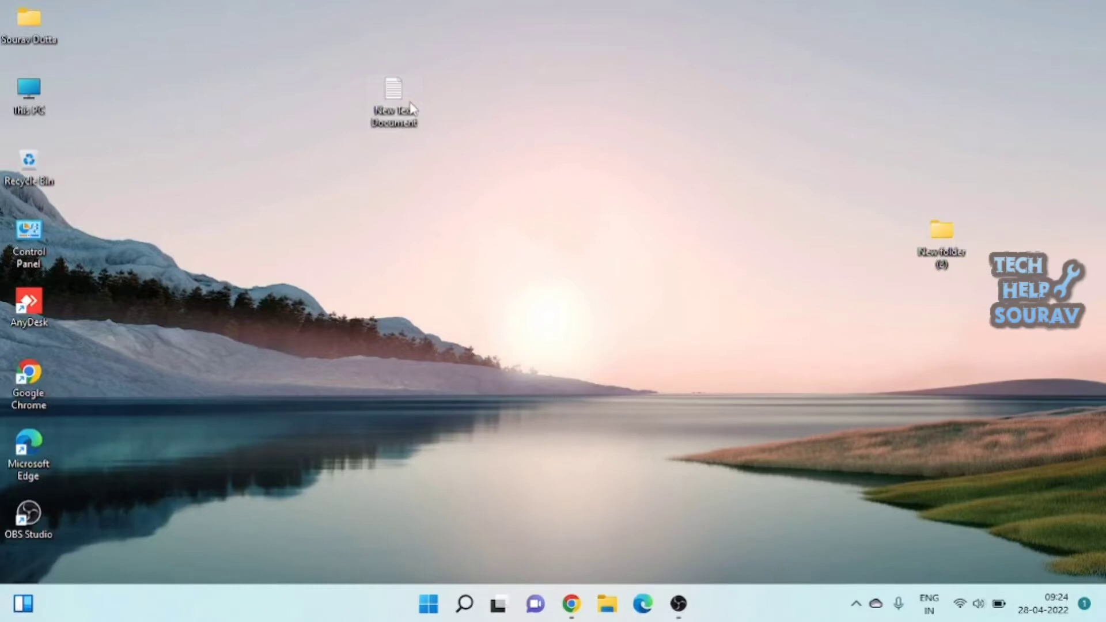
{"action": "double_click", "coordinate": [393, 99]}
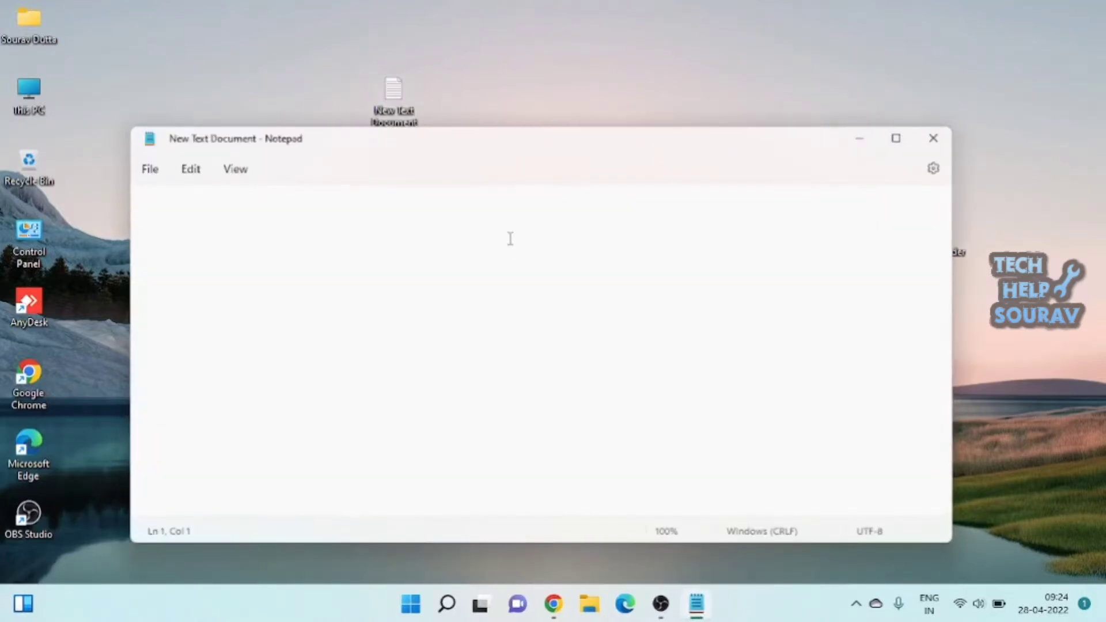
{"action": "type", "text": "@echo off"}
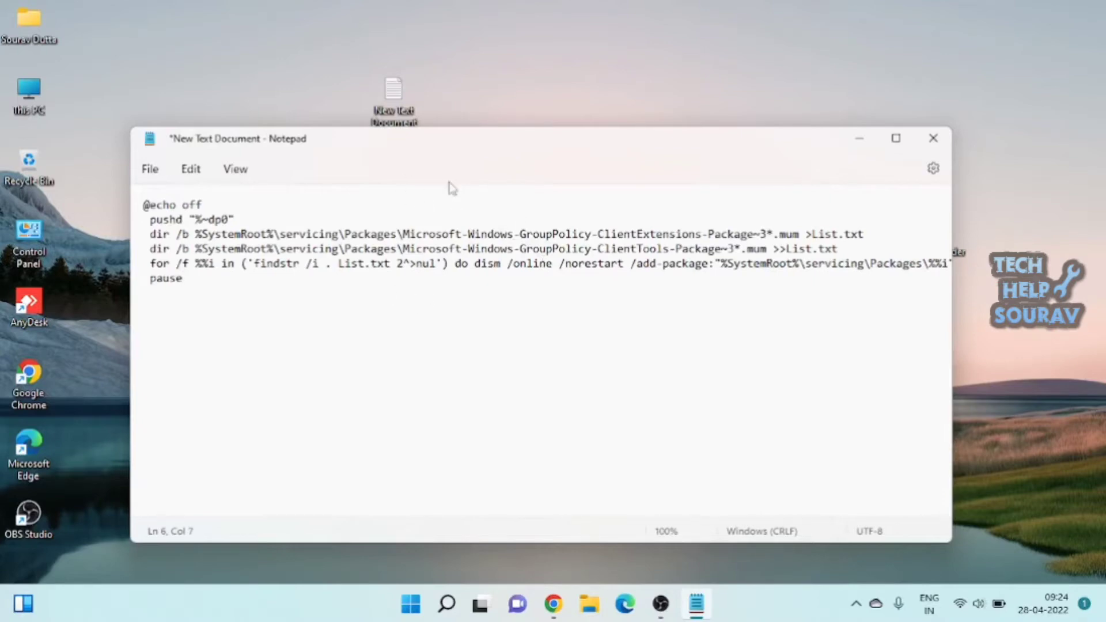
{"action": "left_click", "coordinate": [150, 169]}
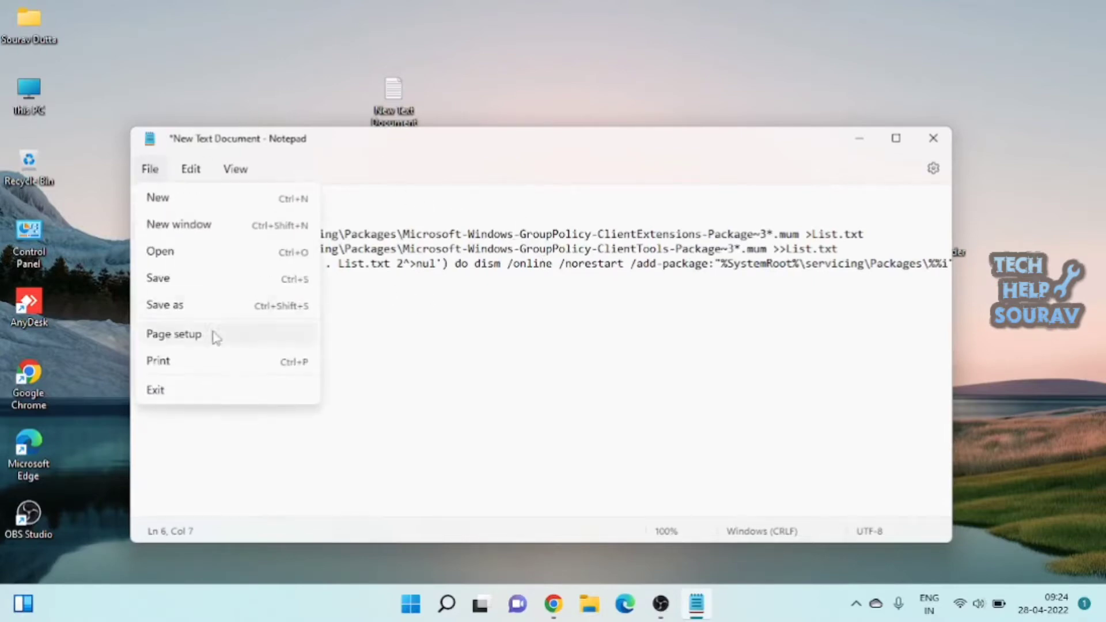
- Save the script to the Desktop as 'Group Policy Editor.bat' with type All files
{"action": "left_click", "coordinate": [164, 305]}
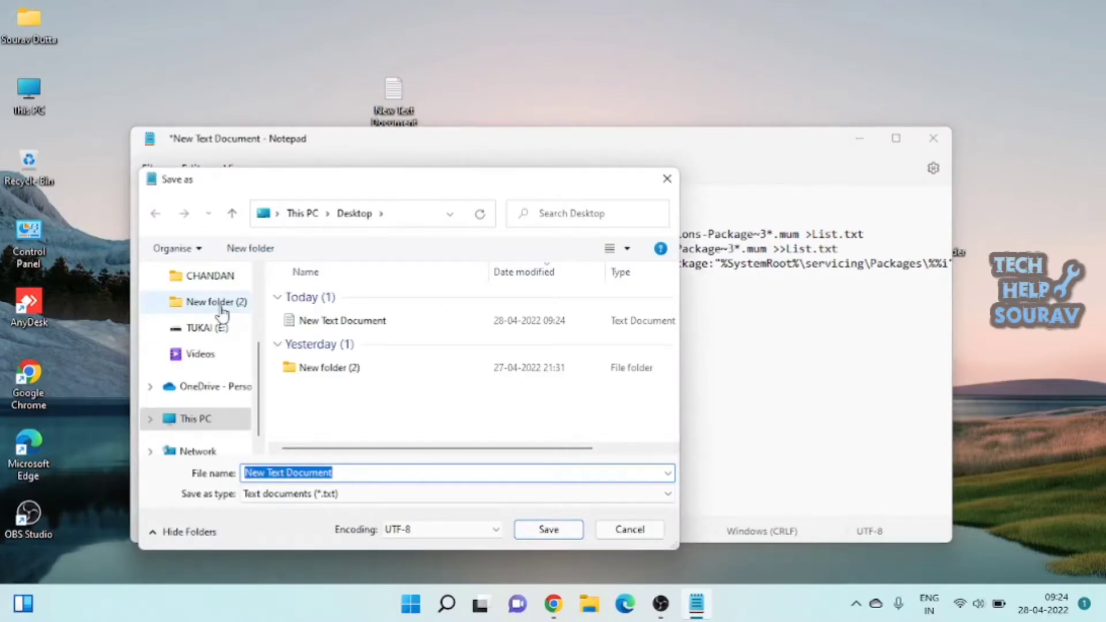
{"action": "type", "text": "Gro"}
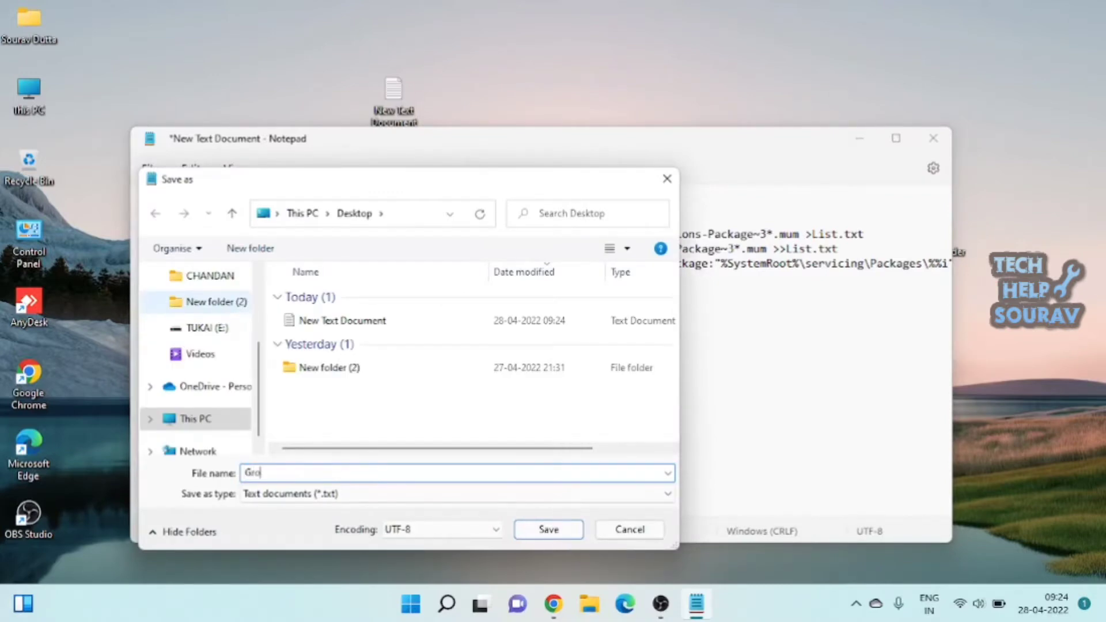
{"action": "type", "text": "up"}
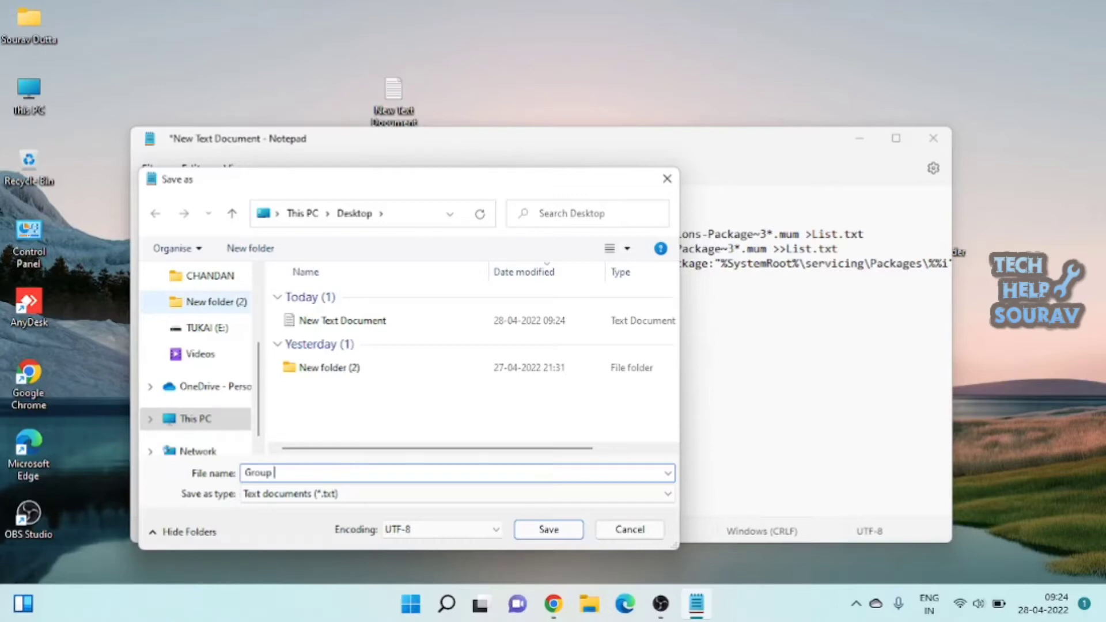
{"action": "type", "text": "Policy Edito"}
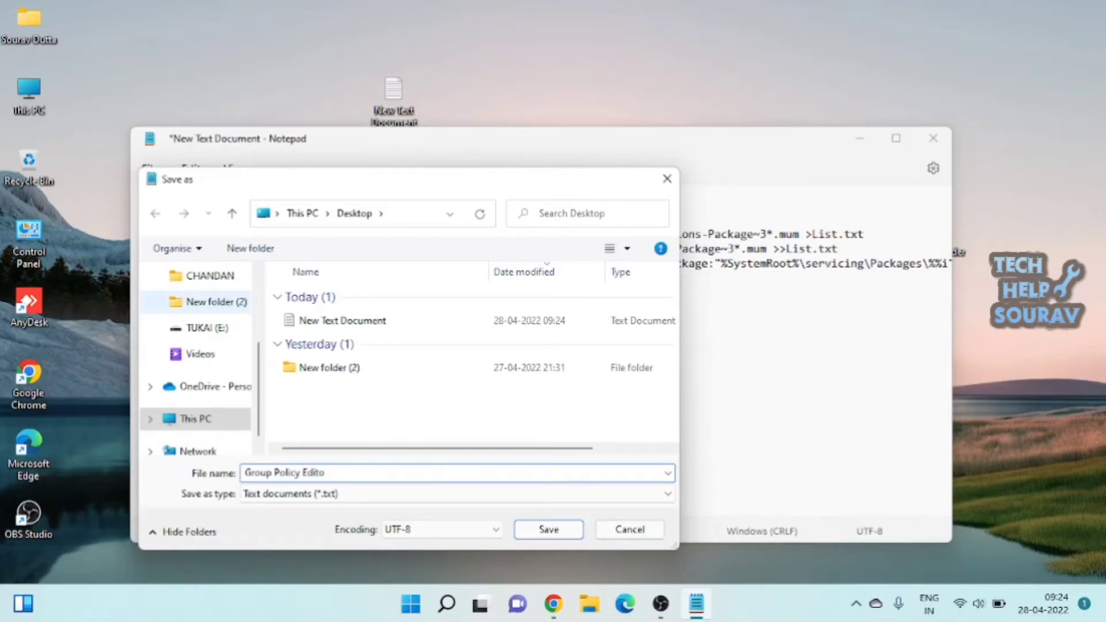
{"action": "type", "text": "r.bat"}
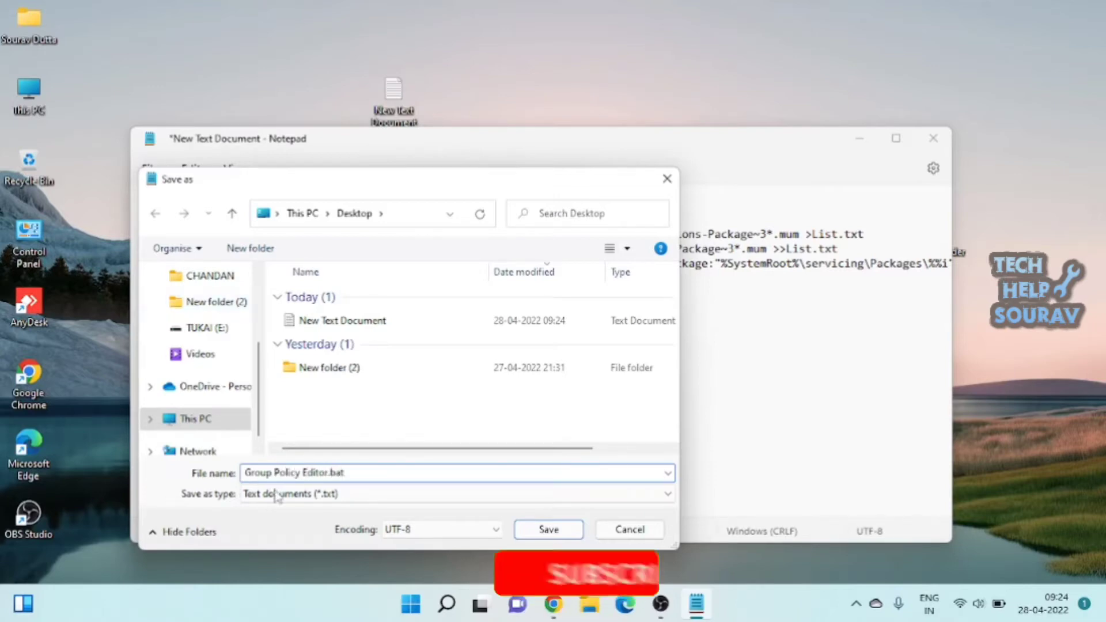
{"action": "left_click", "coordinate": [456, 494]}
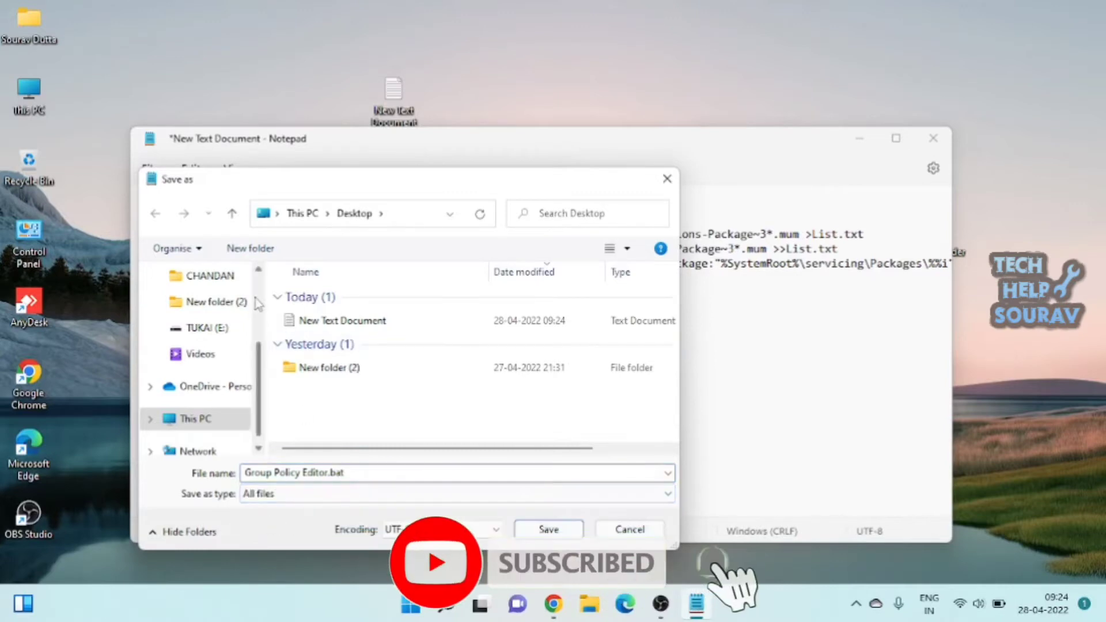
{"action": "left_click", "coordinate": [548, 529]}
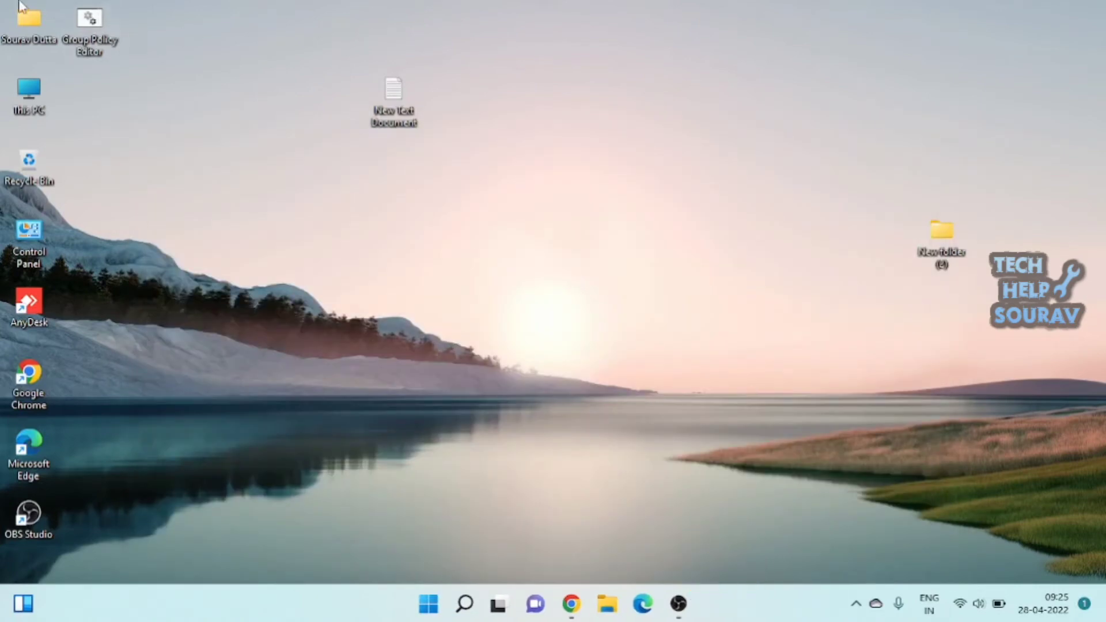
- Open the shortcut menu for Group Policy Editor.bat to run it as administrator
{"action": "right_click", "coordinate": [89, 18]}
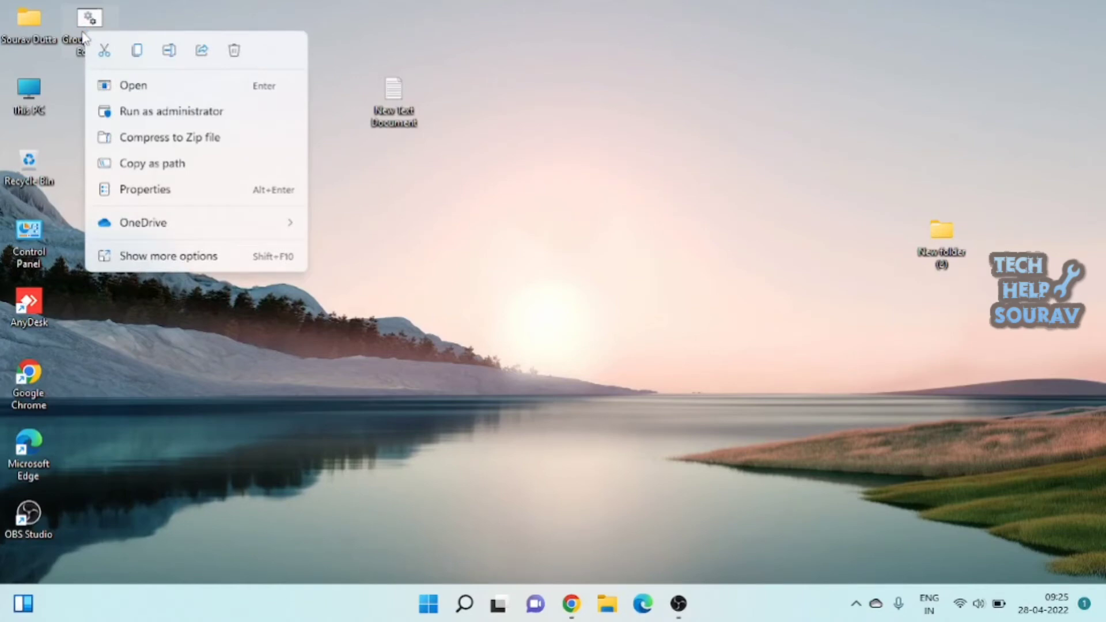
{"action": "mouse_move", "coordinate": [148, 114]}
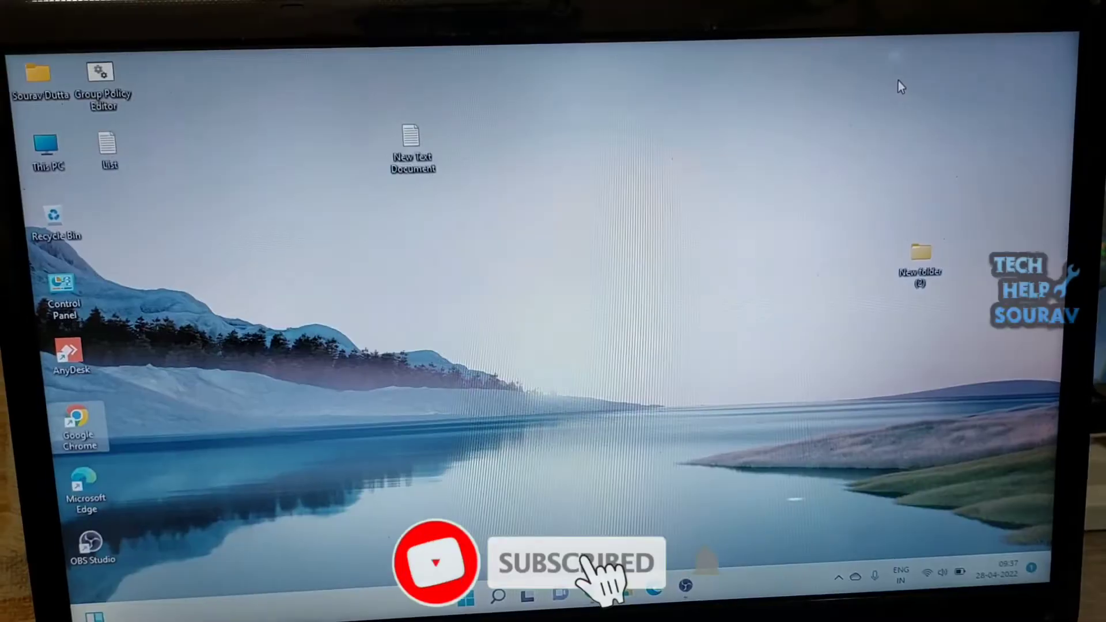
{"action": "type", "text": "gpedit.msc"}
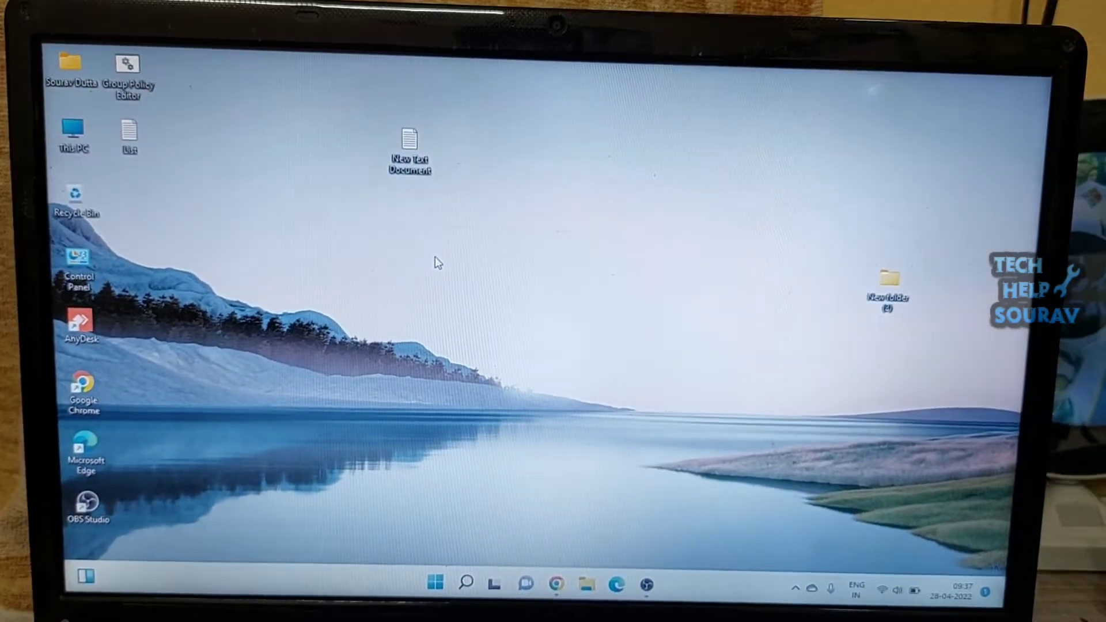
{"action": "double_click", "coordinate": [128, 63]}
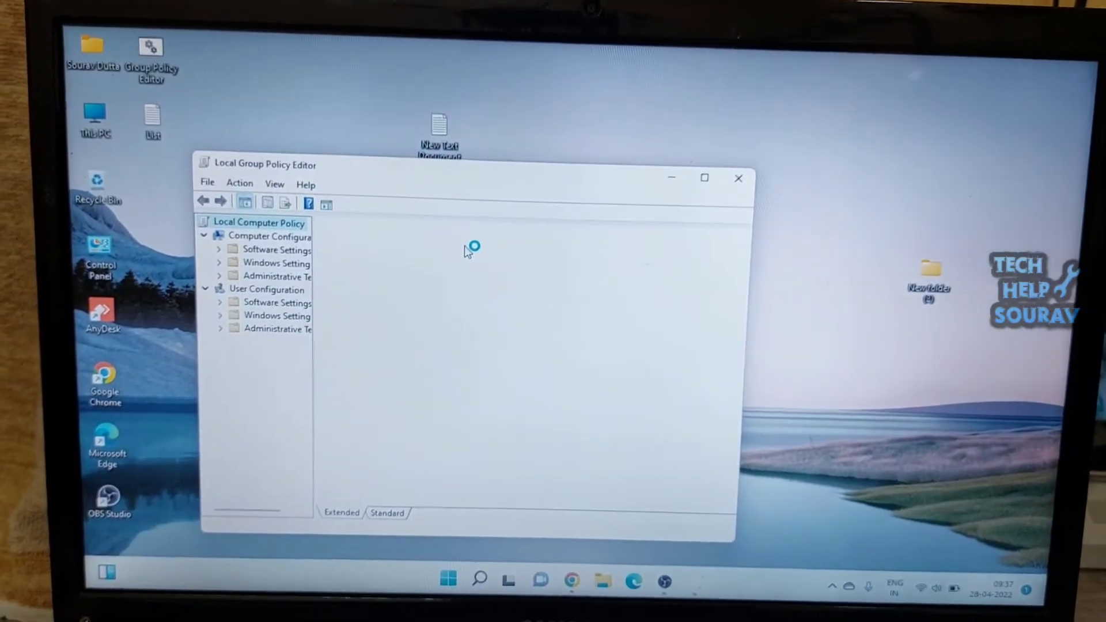
{"action": "left_click", "coordinate": [260, 223]}
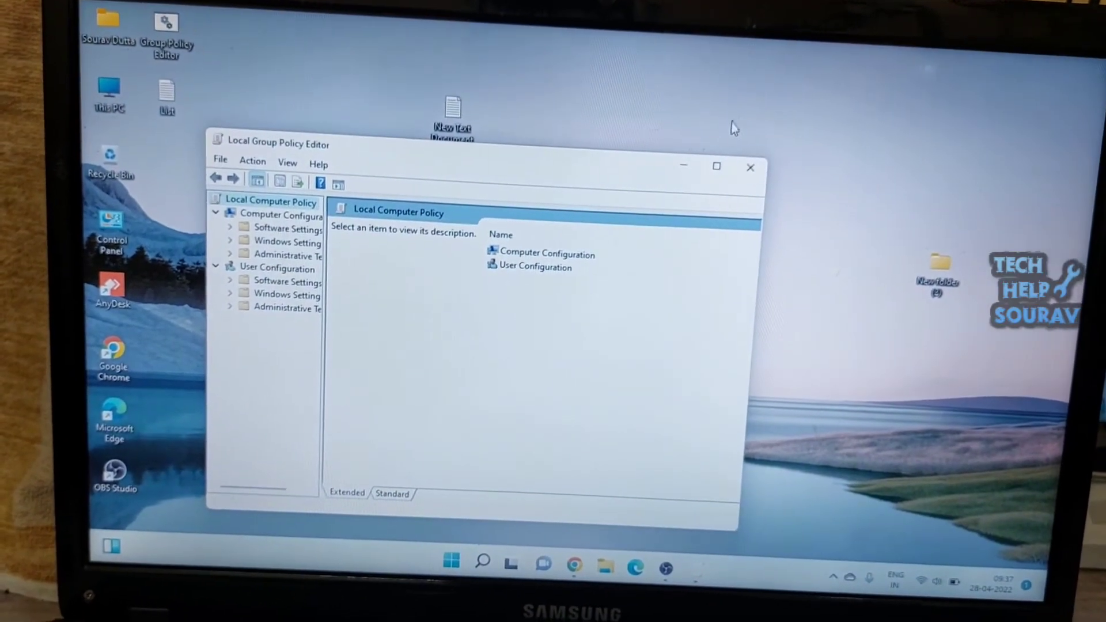
{"action": "left_click", "coordinate": [750, 167]}
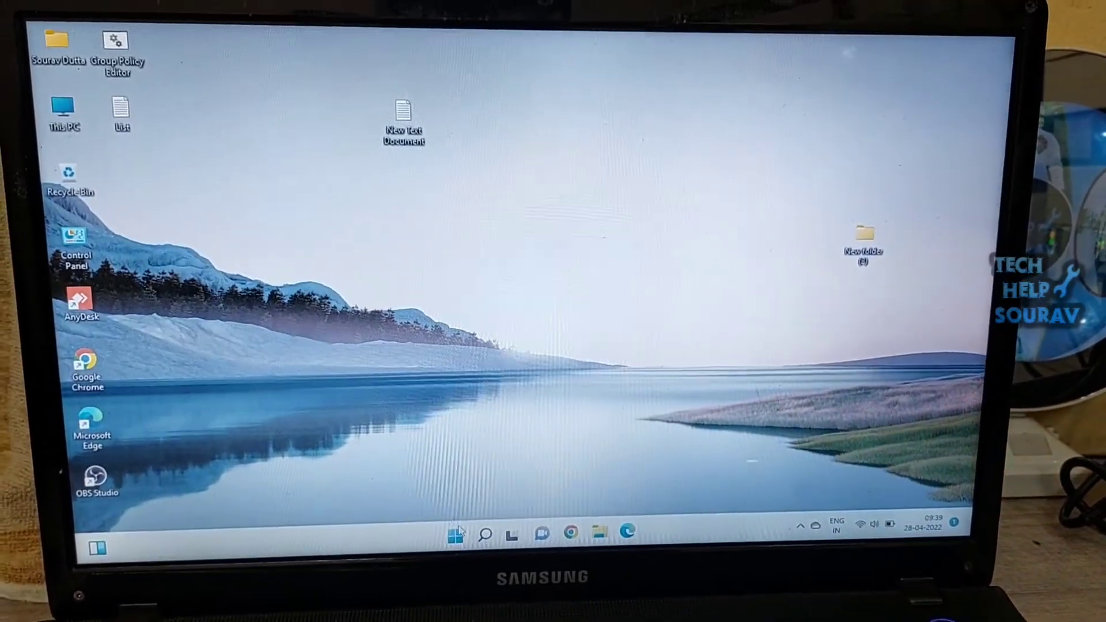
- Search Start for cmd and run Command Prompt as administrator
{"action": "left_click", "coordinate": [456, 532]}
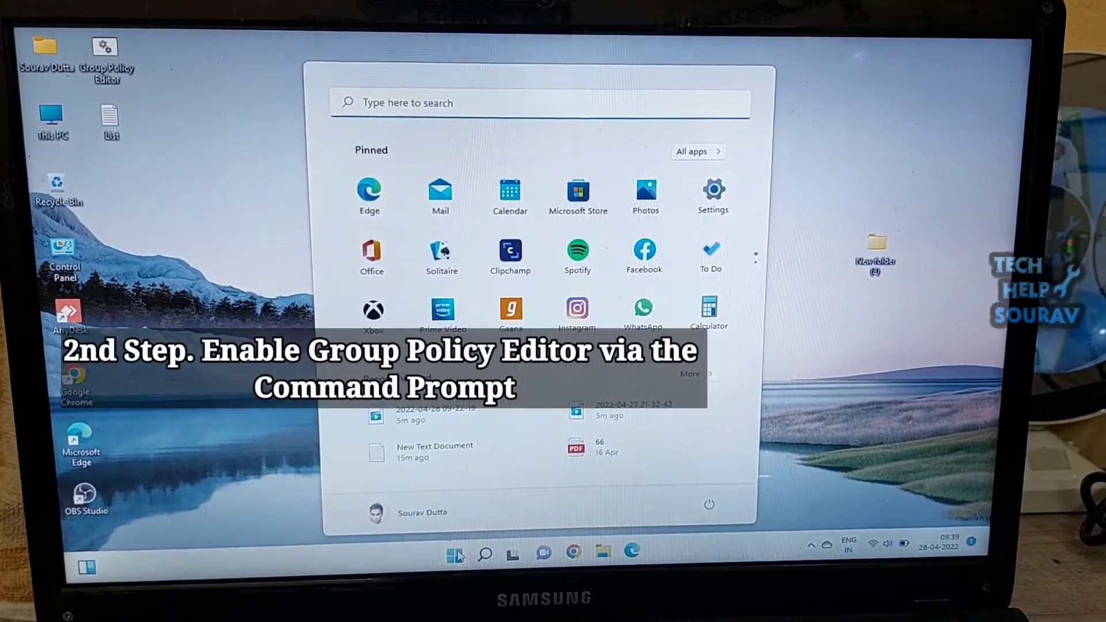
{"action": "type", "text": "cmd"}
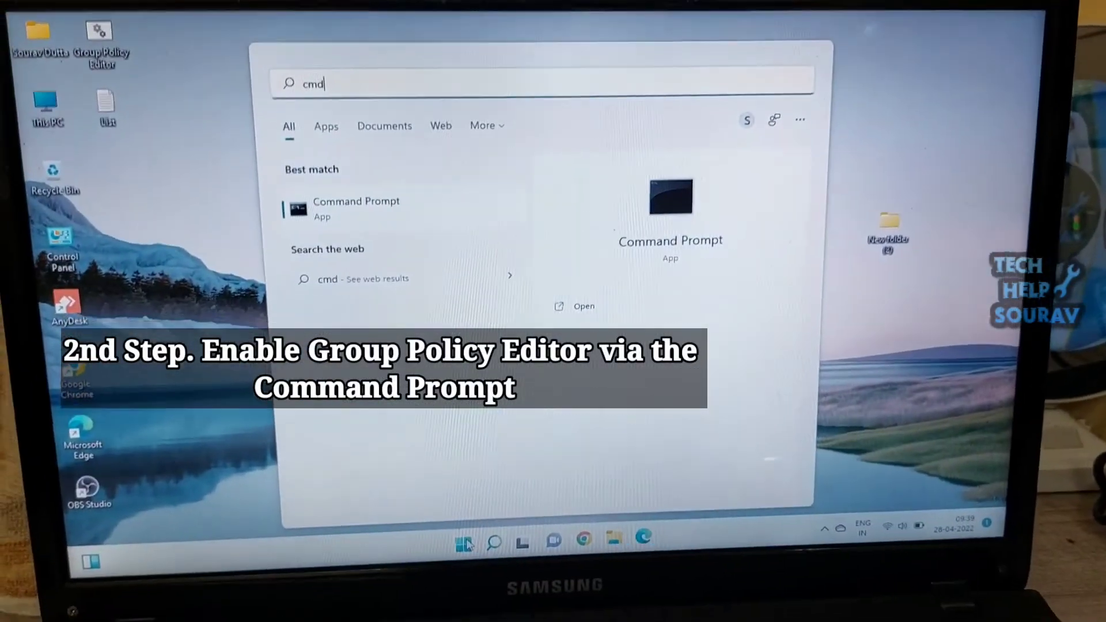
{"action": "right_click", "coordinate": [353, 208]}
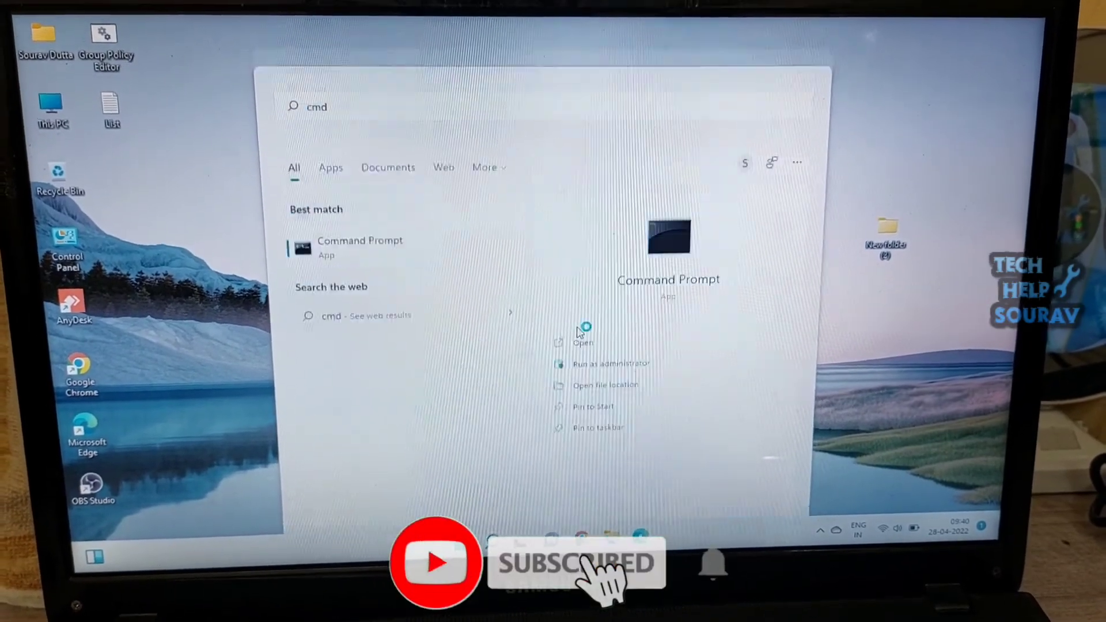
{"action": "left_click", "coordinate": [610, 364]}
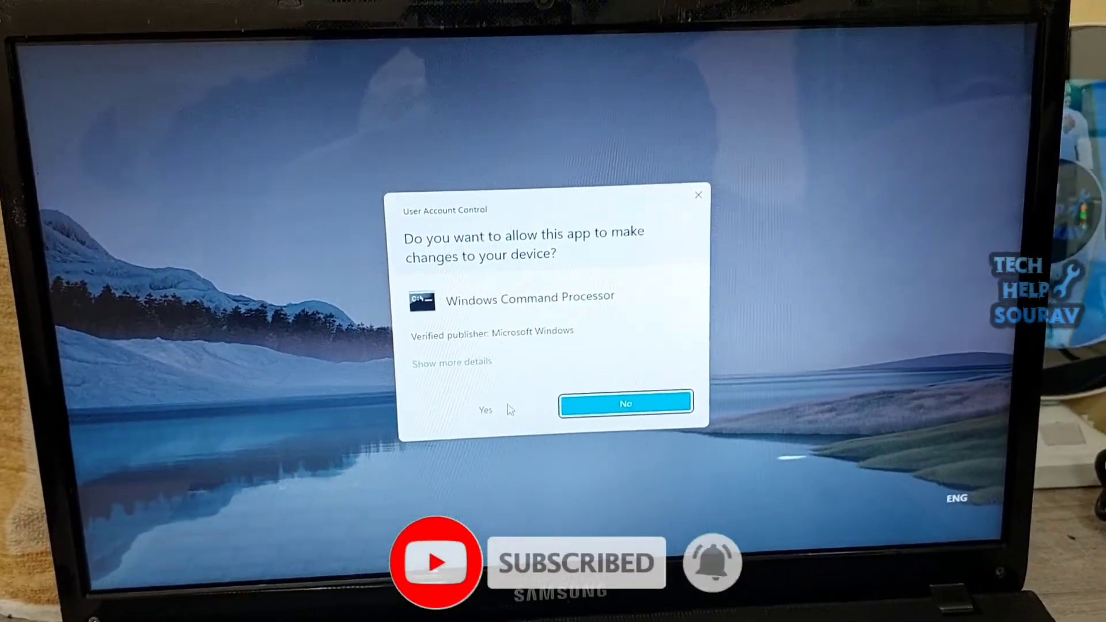
- Approve the UAC prompt, run the FOR DISM /Add-Package loop, and close Command Prompt
{"action": "left_click", "coordinate": [485, 410]}
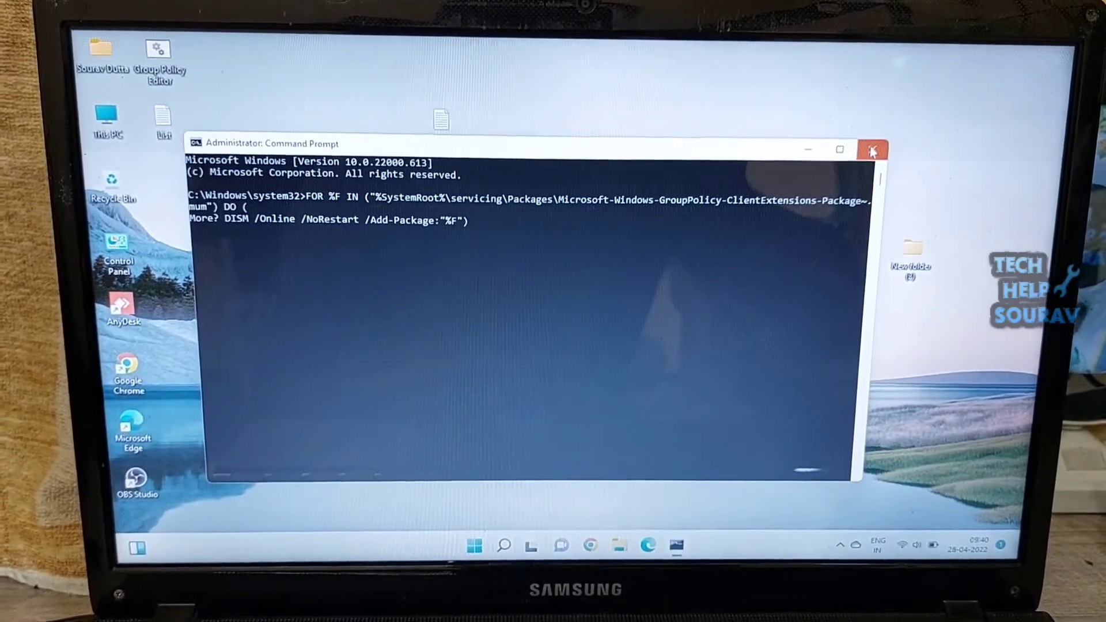
{"action": "left_click", "coordinate": [873, 149]}
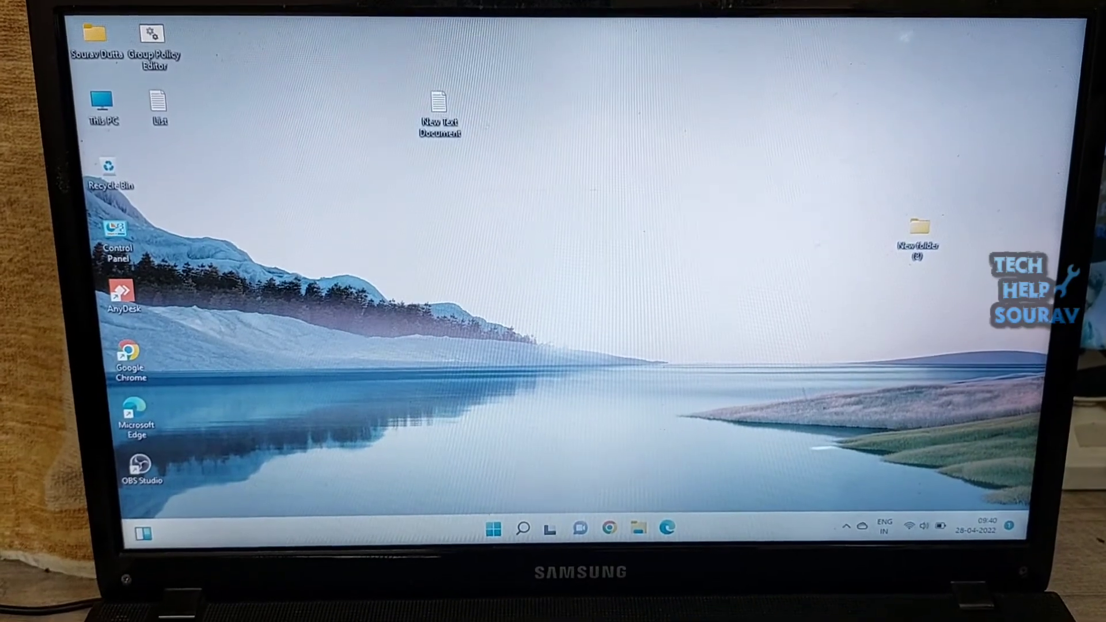
- Launch Settings from the Start menu's pinned apps
{"action": "left_click", "coordinate": [493, 527]}
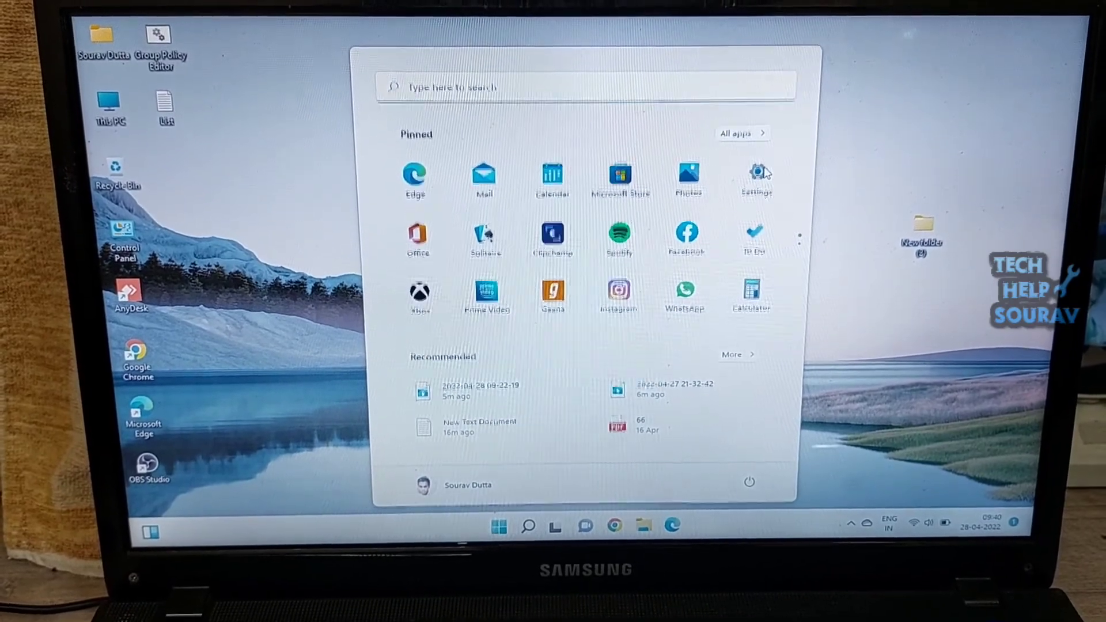
{"action": "left_click", "coordinate": [755, 172]}
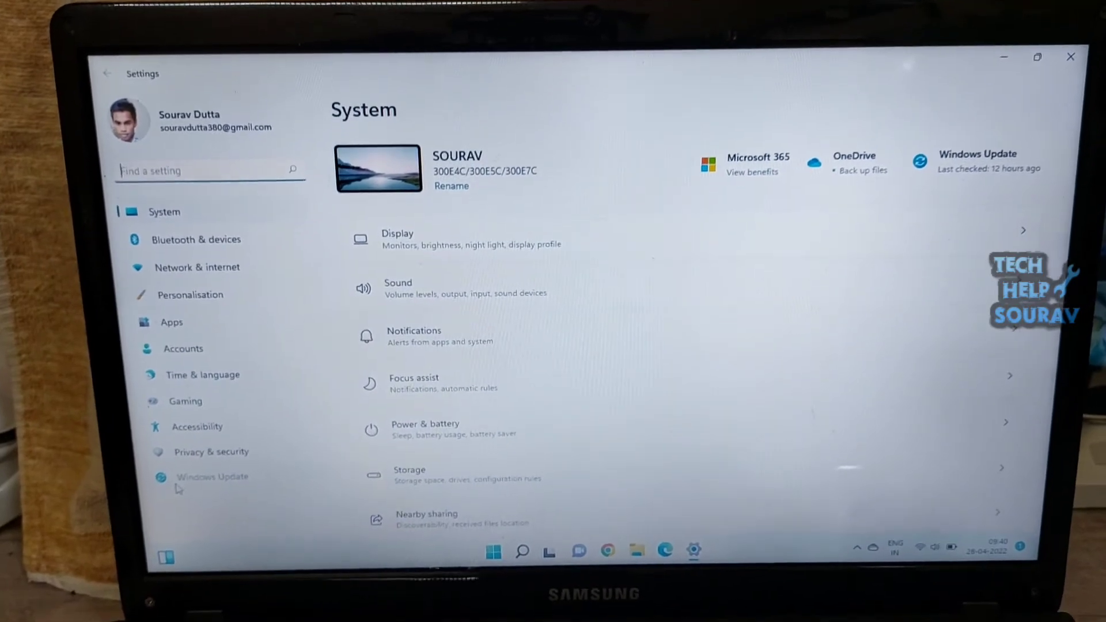
- Go to Windows Update and resume the paused updates
{"action": "left_click", "coordinate": [213, 476]}
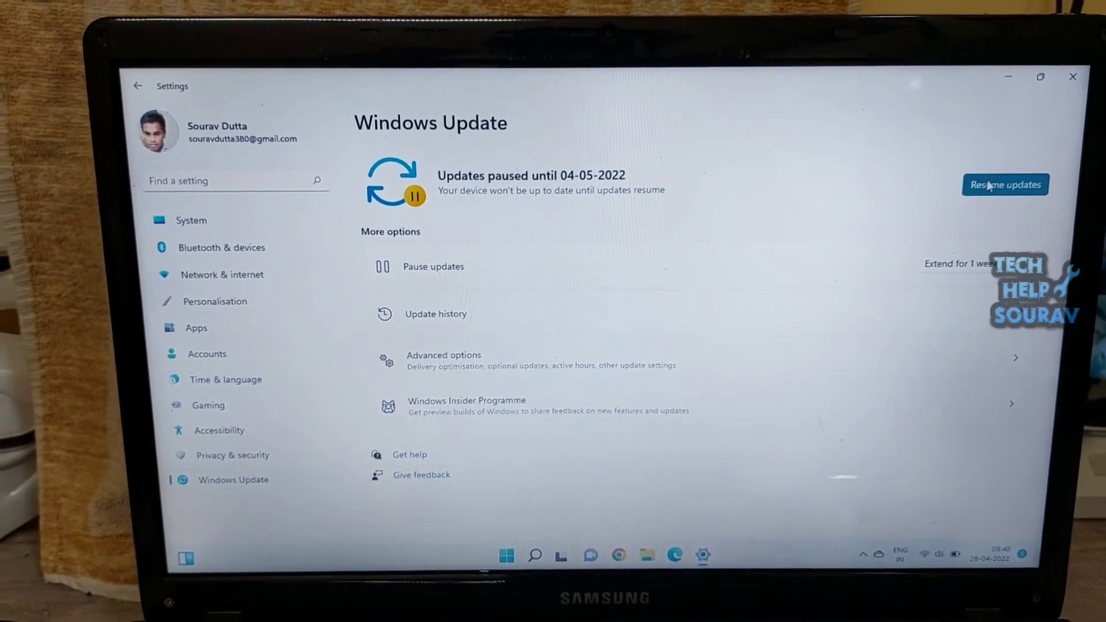
{"action": "left_click", "coordinate": [1004, 184]}
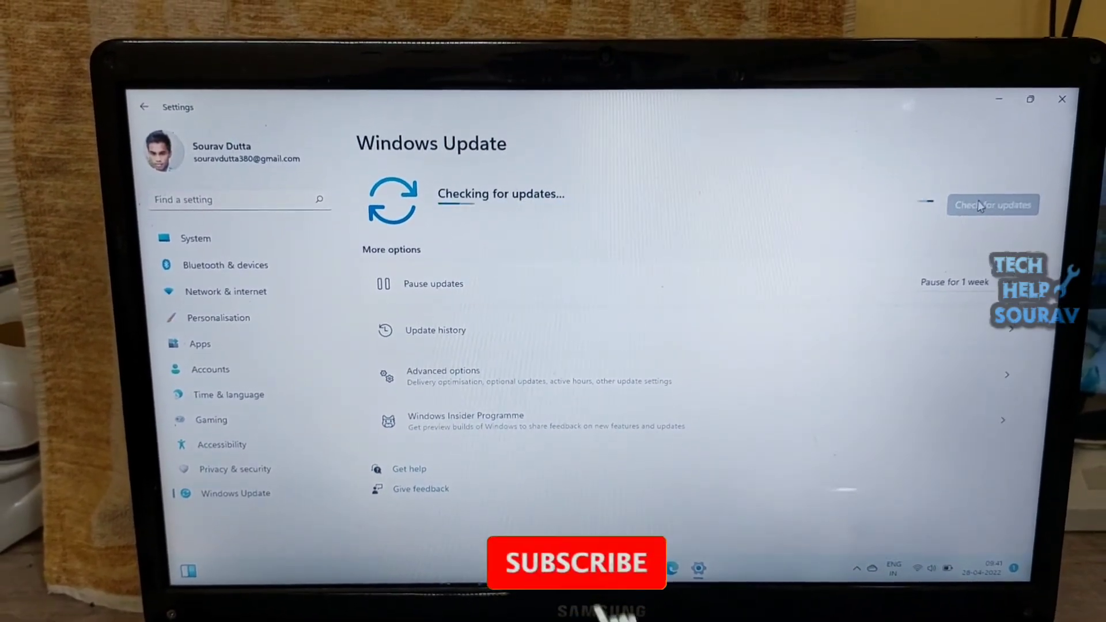